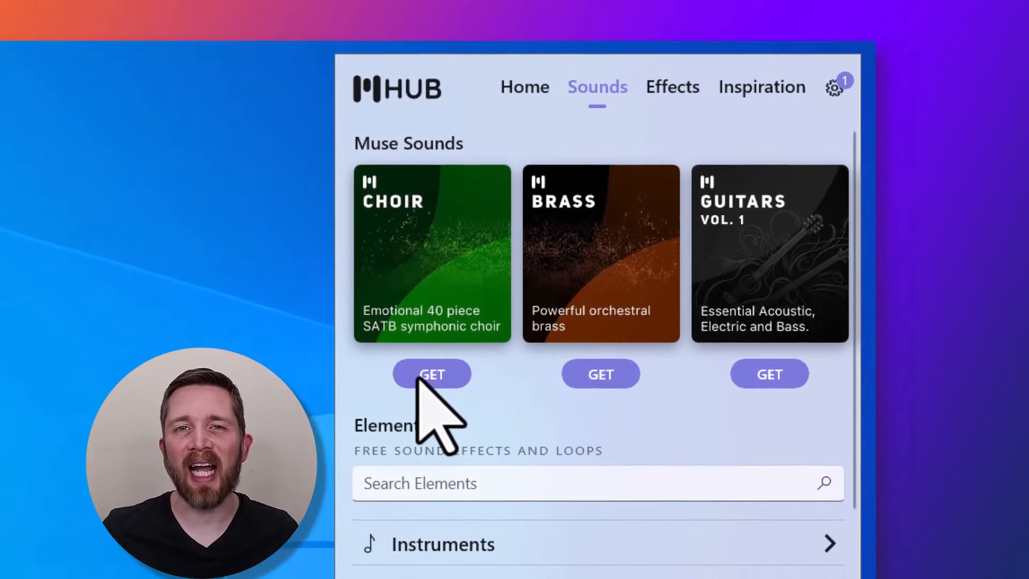
Step: Scroll down the website and start downloading MuseScore
scroll("down", 3)
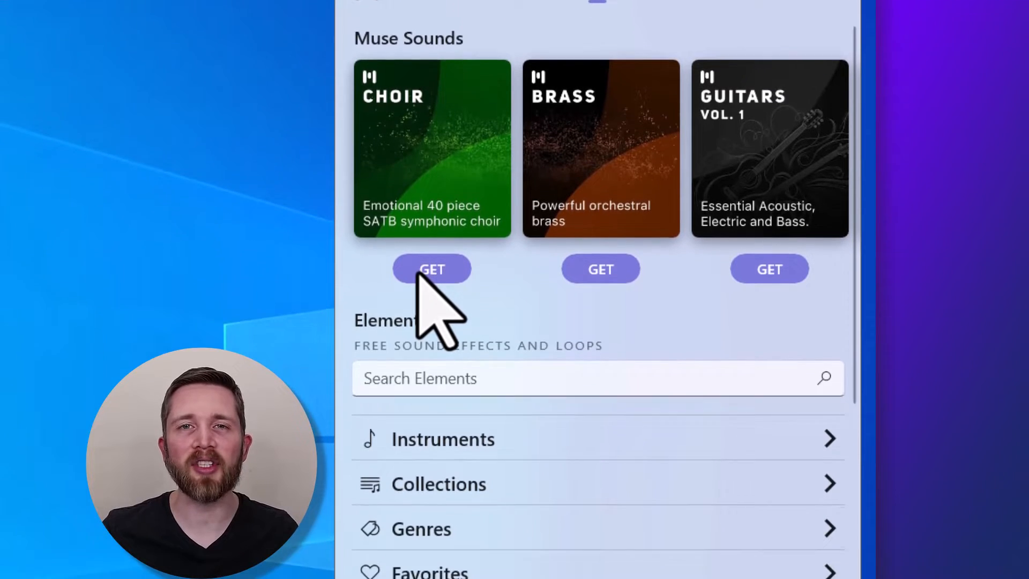
scroll("down", 3)
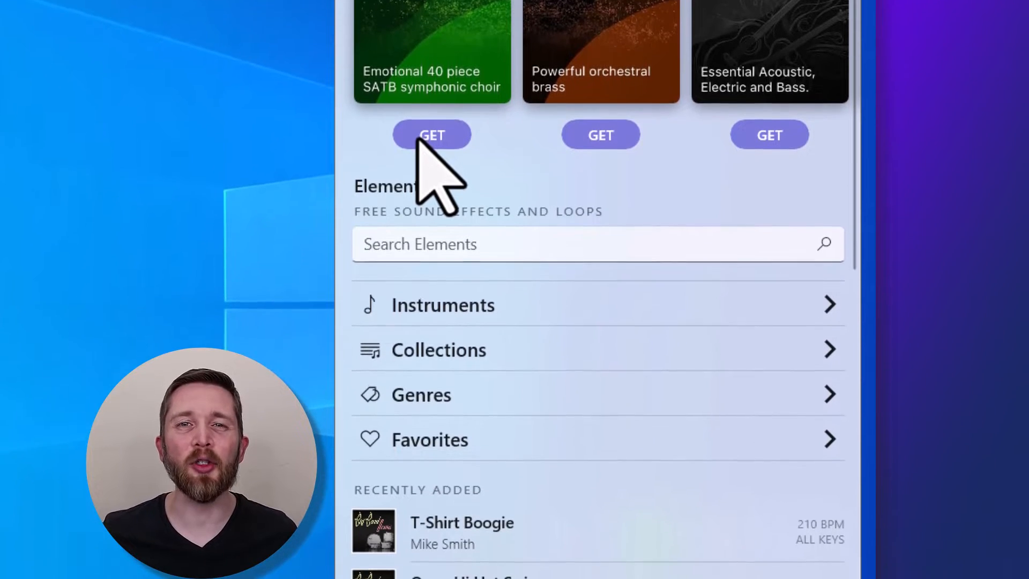
scroll("down", 3)
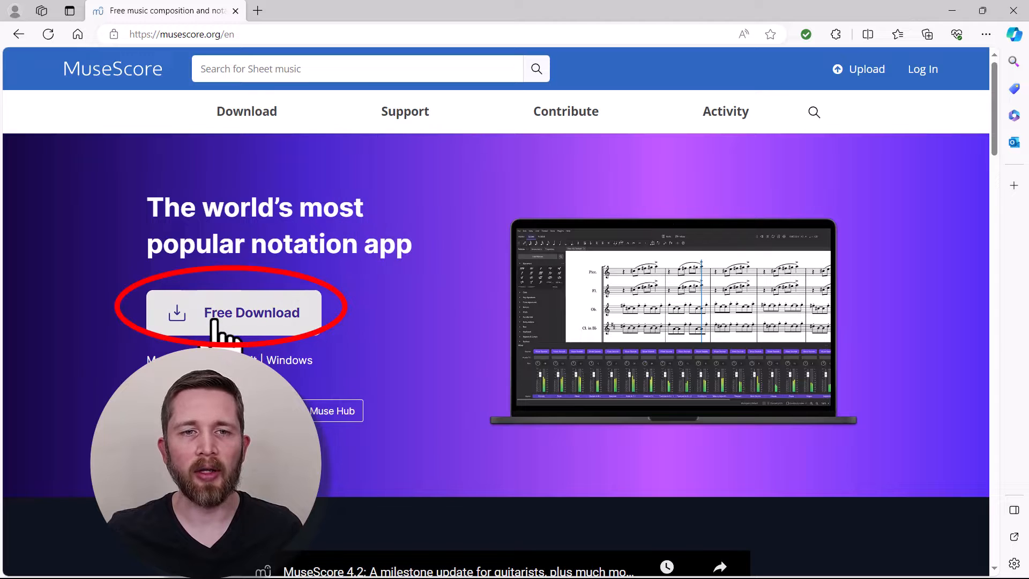
left_click(252, 313)
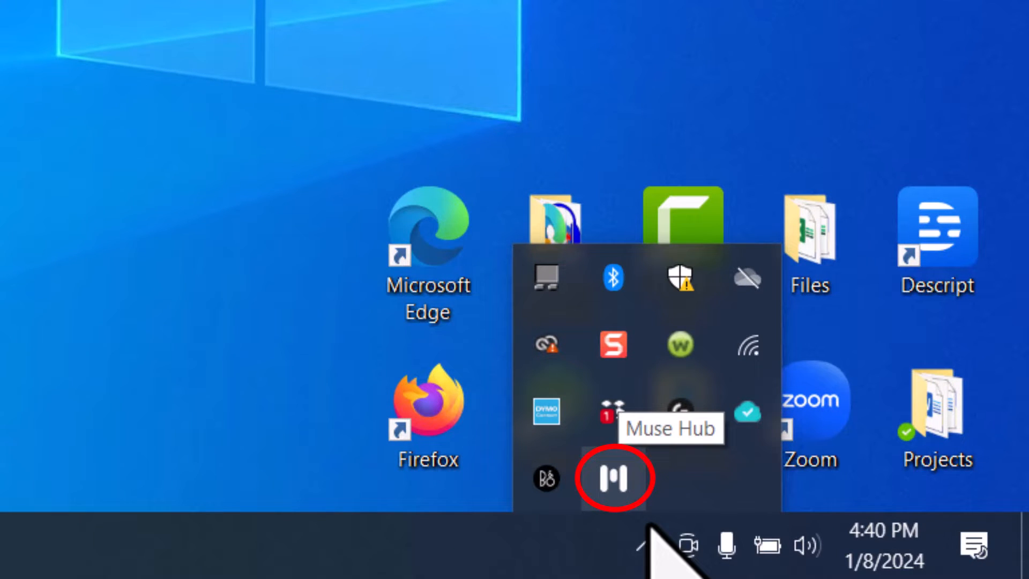
Step: Bring up Muse Hub and browse the Start menu's installed apps list
left_click(614, 478)
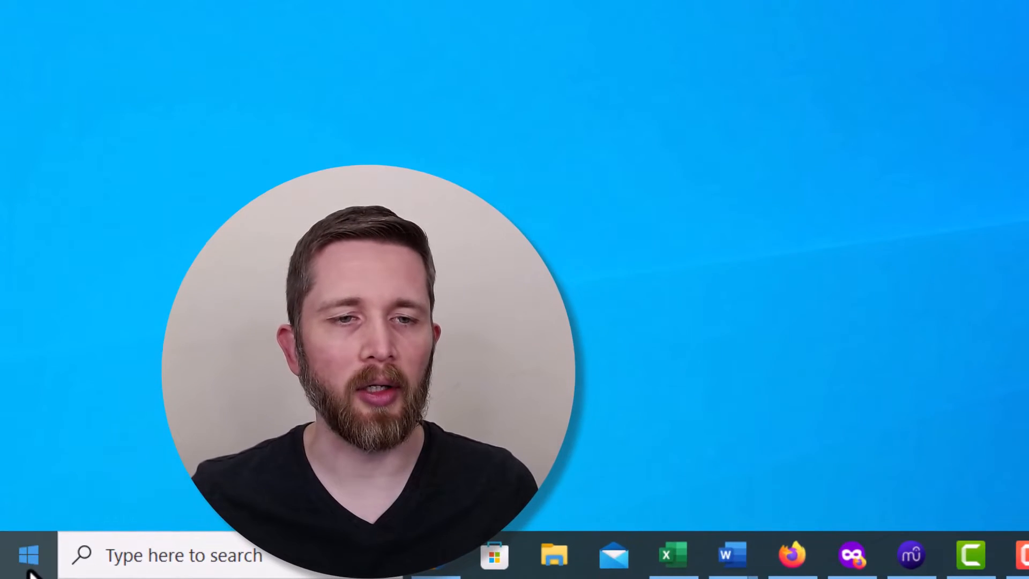
left_click(28, 554)
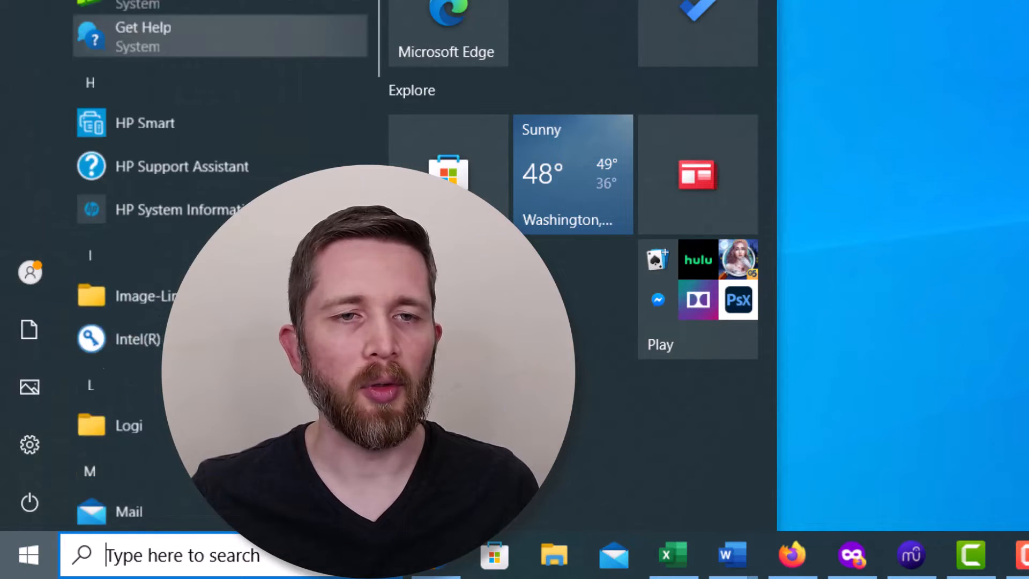
scroll("down", 3)
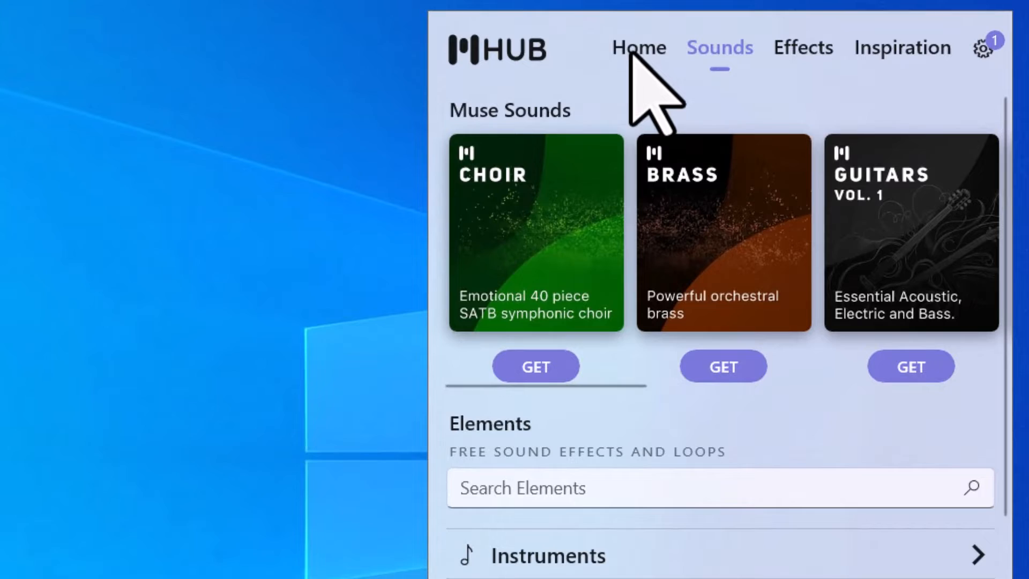
left_click(639, 48)
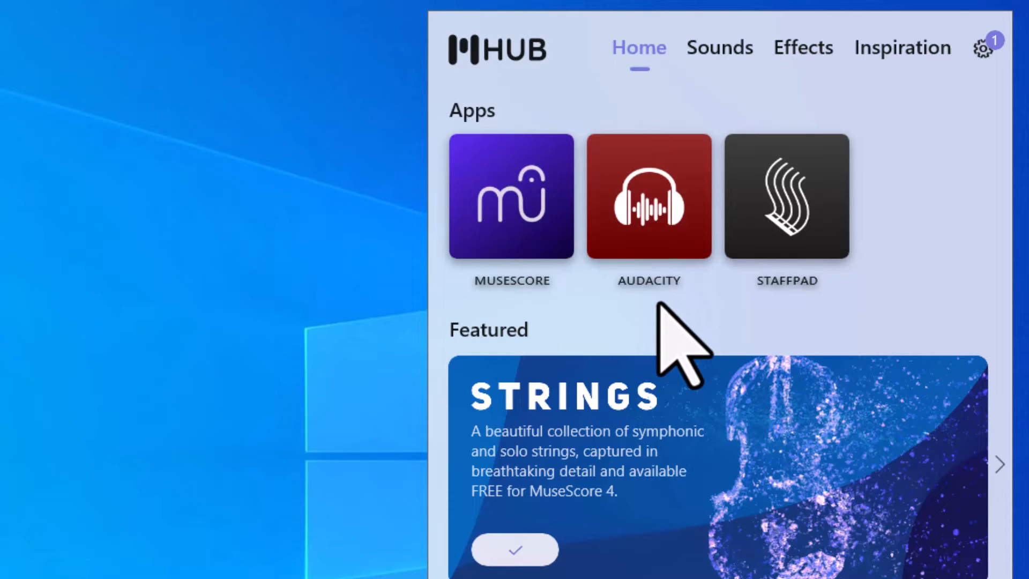
scroll("down", 3)
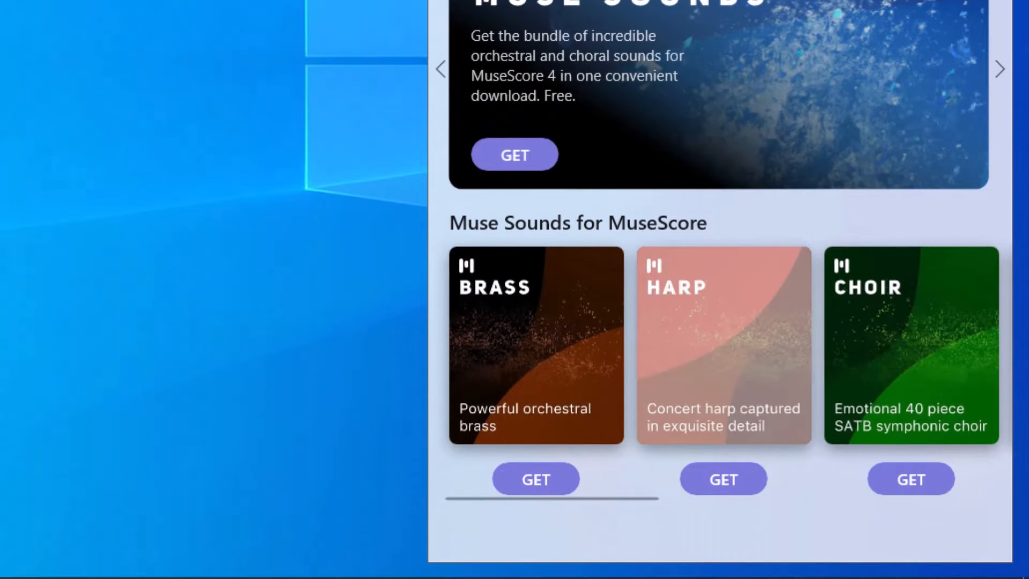
scroll("up", 3)
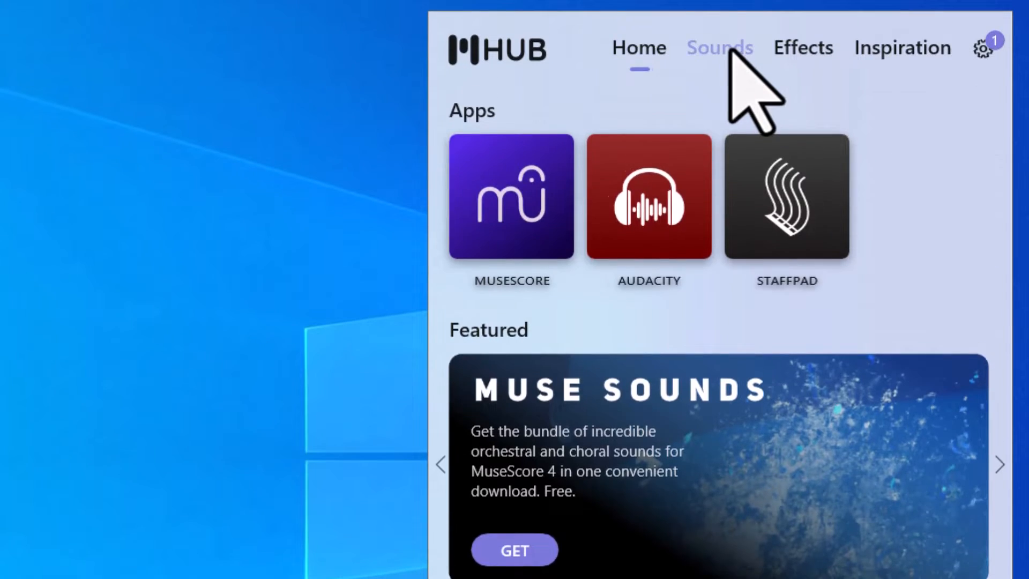
left_click(720, 48)
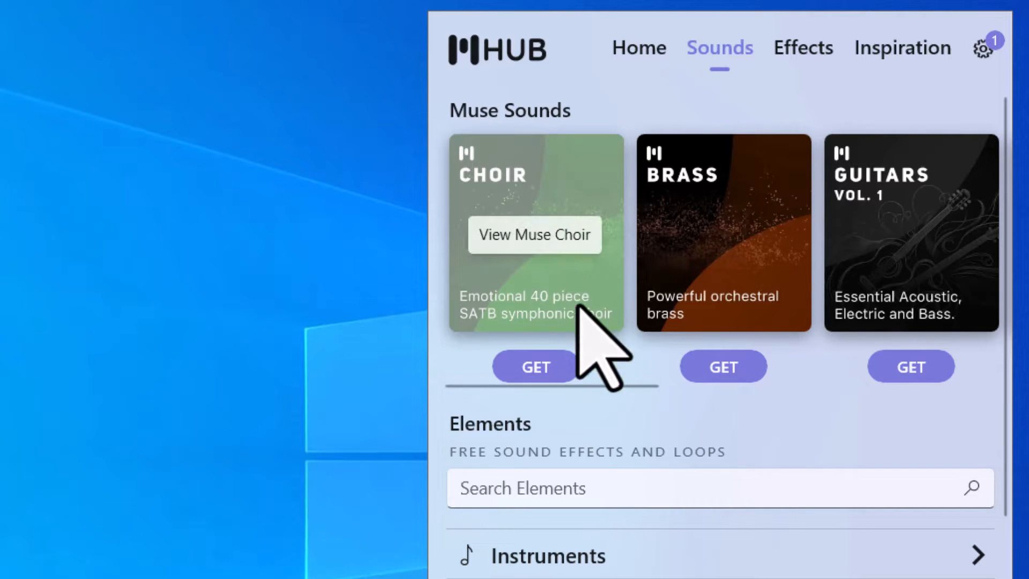
Step: Scroll the Muse Sounds carousel right past Percussion and Woodwinds to reveal Harp
scroll("right", 3)
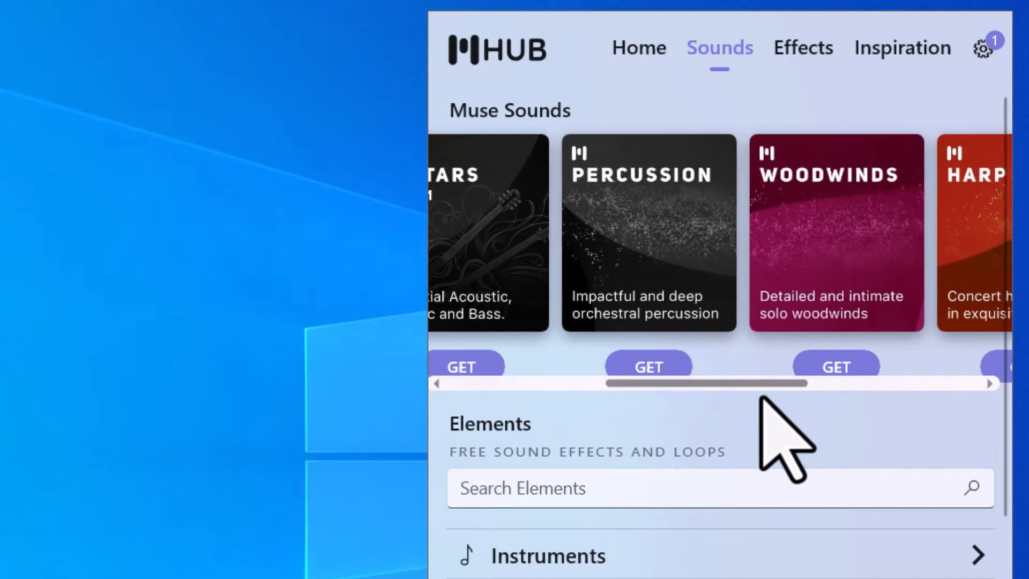
scroll("right", 3)
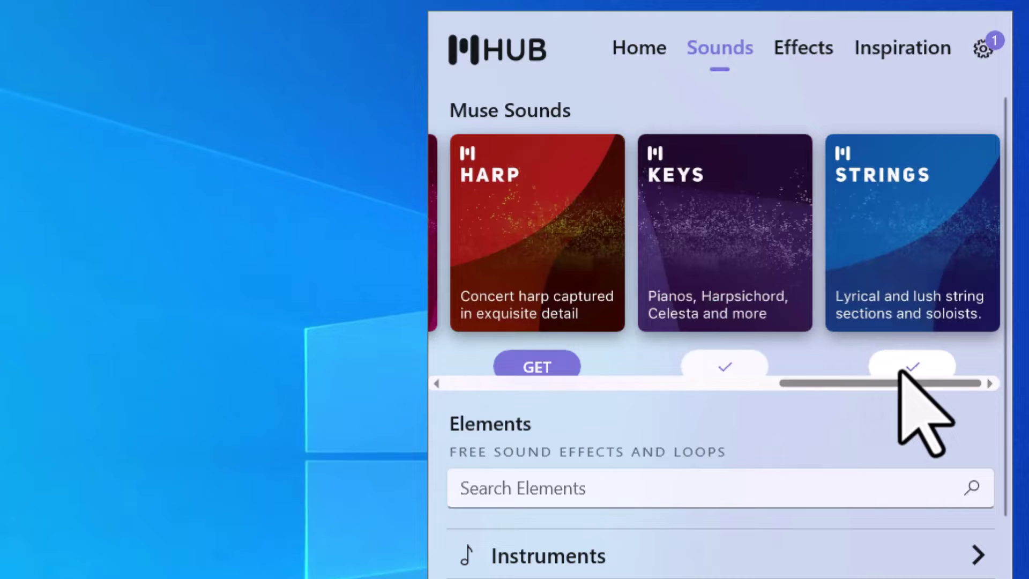
mouse_move(916, 369)
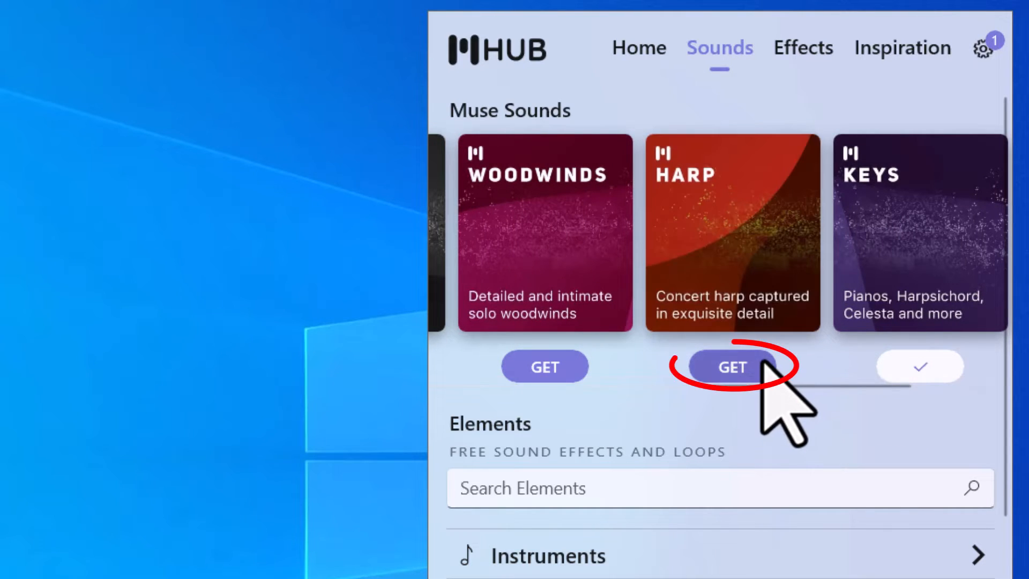
Step: Start downloading the Harp sound library from its GET button in Muse Hub
left_click(732, 367)
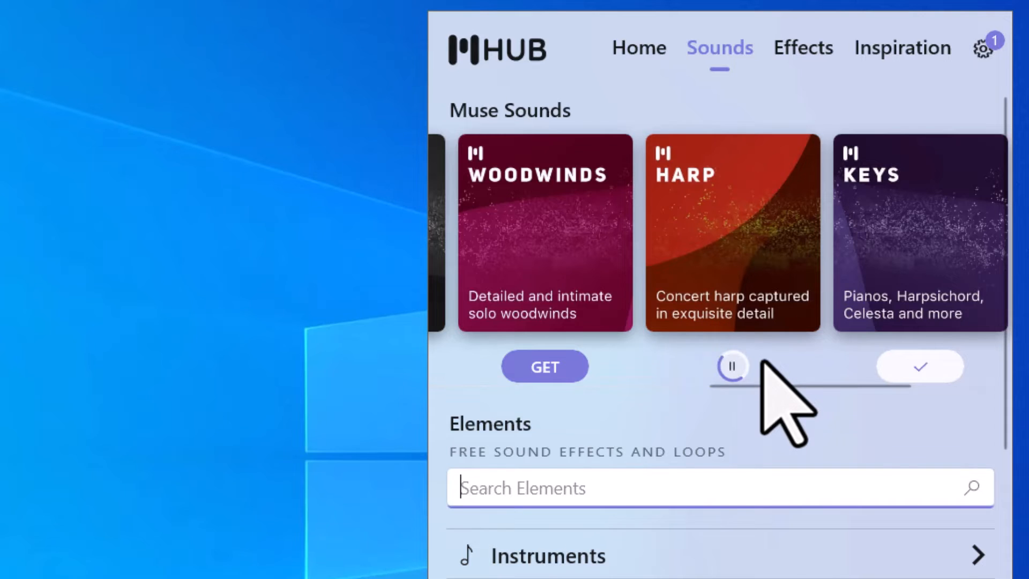
scroll("down", 3)
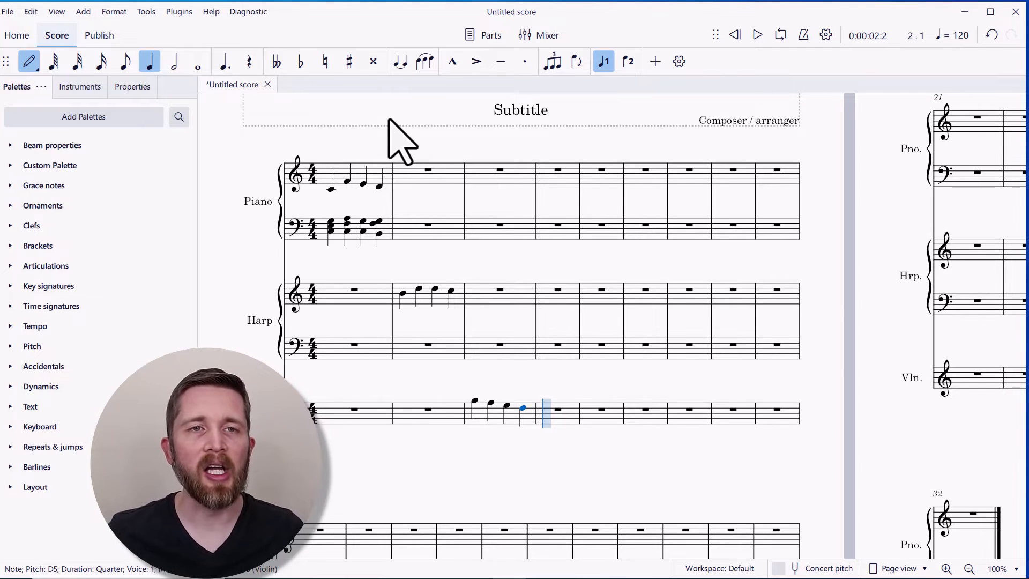
Step: Open the Mixer from the View menu to see all channels on MS Basic
left_click(53, 11)
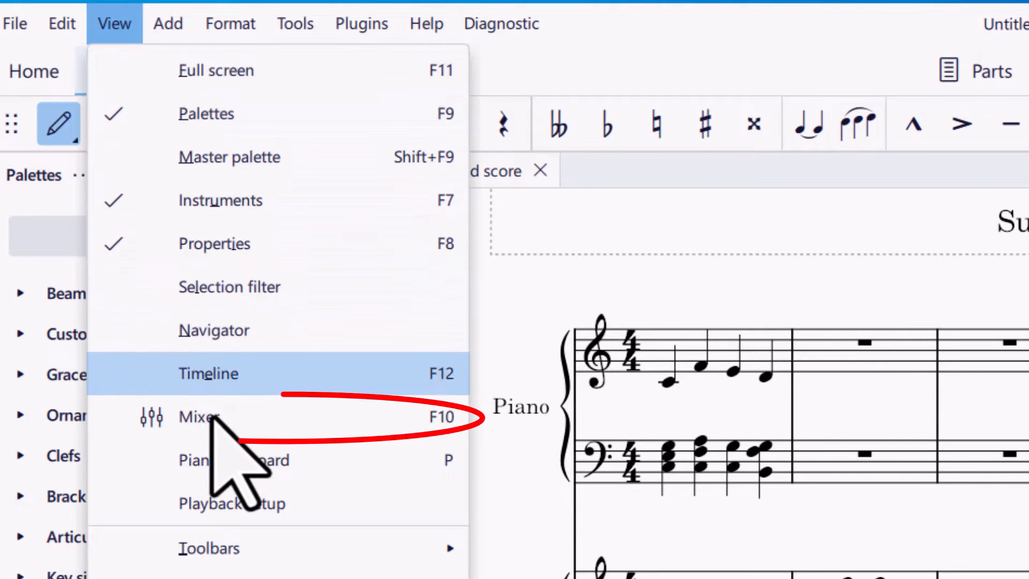
left_click(199, 418)
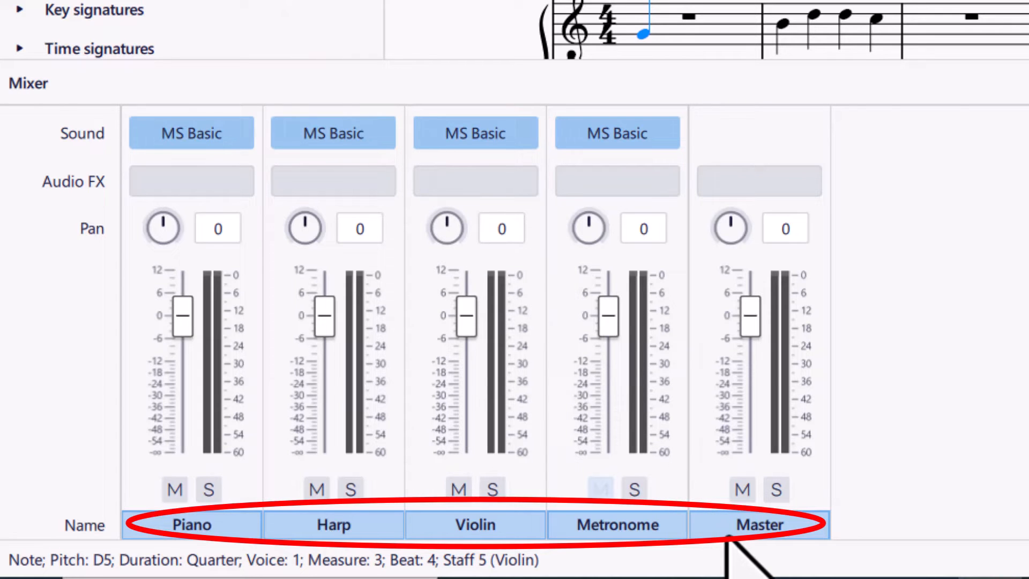
Step: Set the Piano channel's sound to Grand Piano under Muse Sounds > Muse Keys
left_click(191, 132)
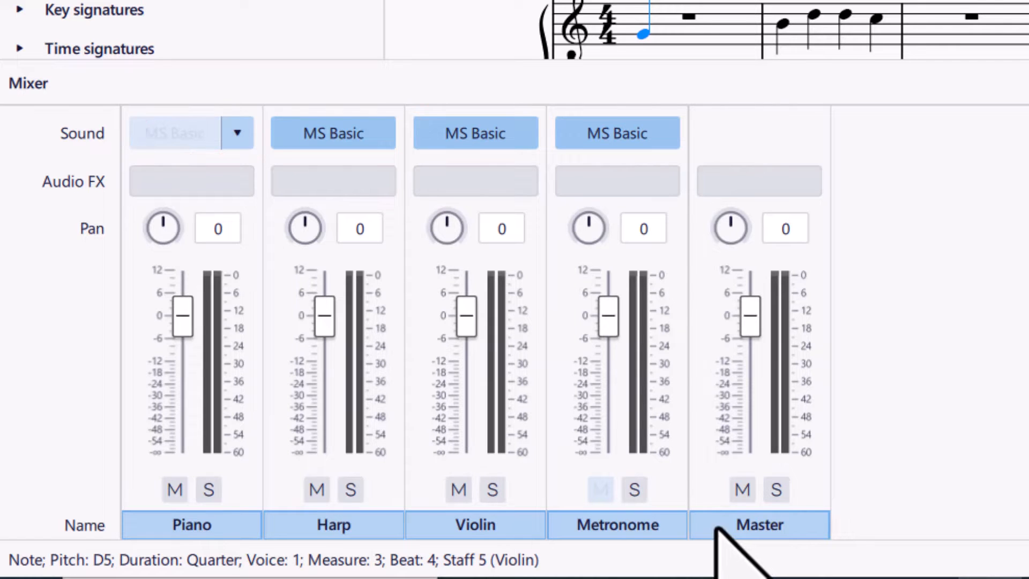
left_click(237, 133)
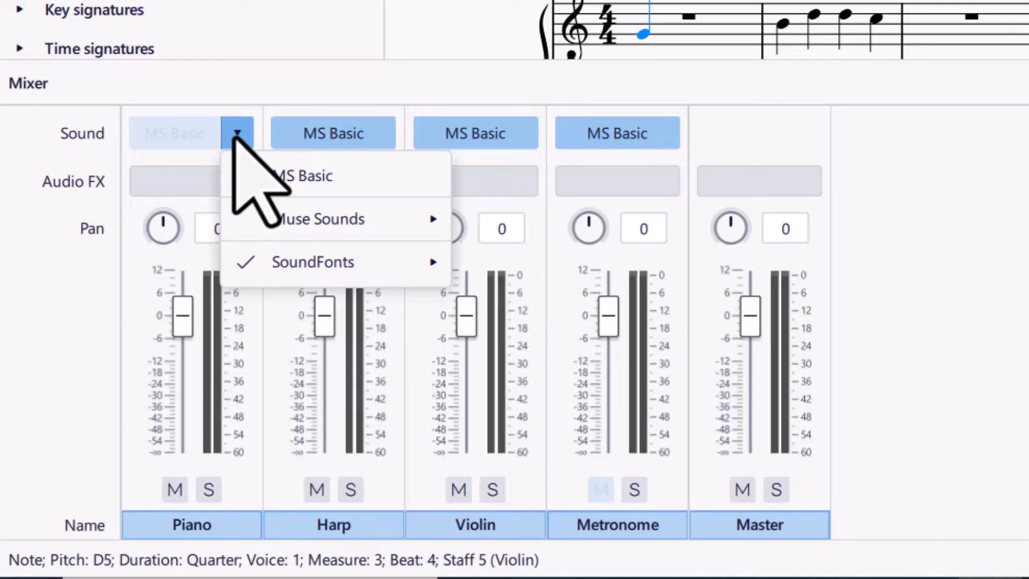
mouse_move(319, 219)
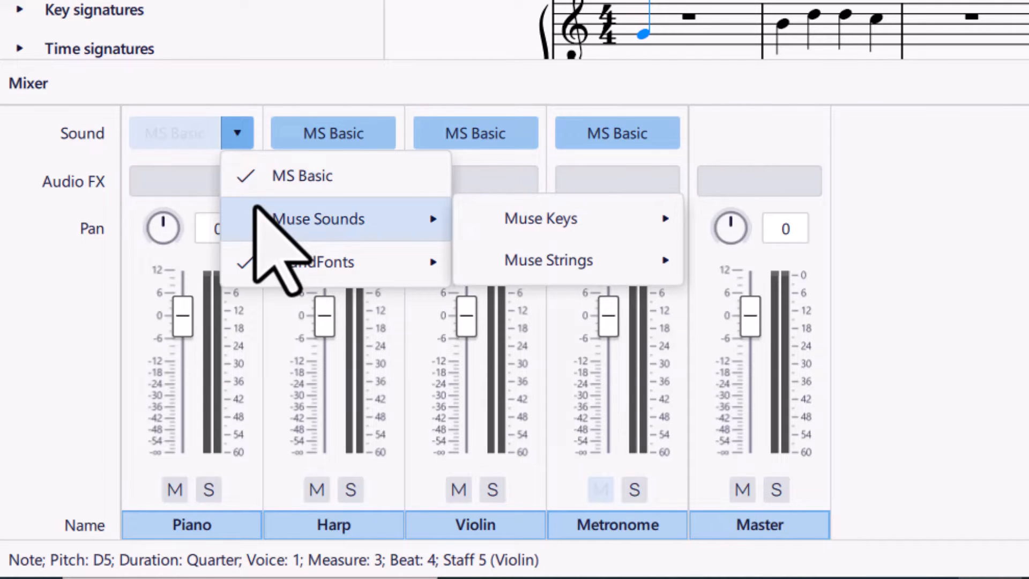
mouse_move(561, 218)
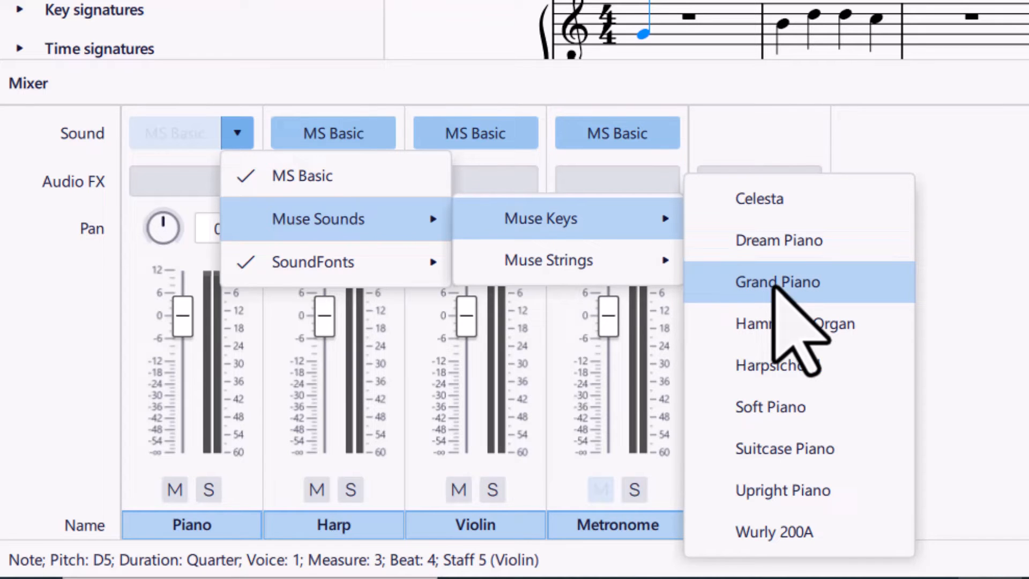
left_click(777, 282)
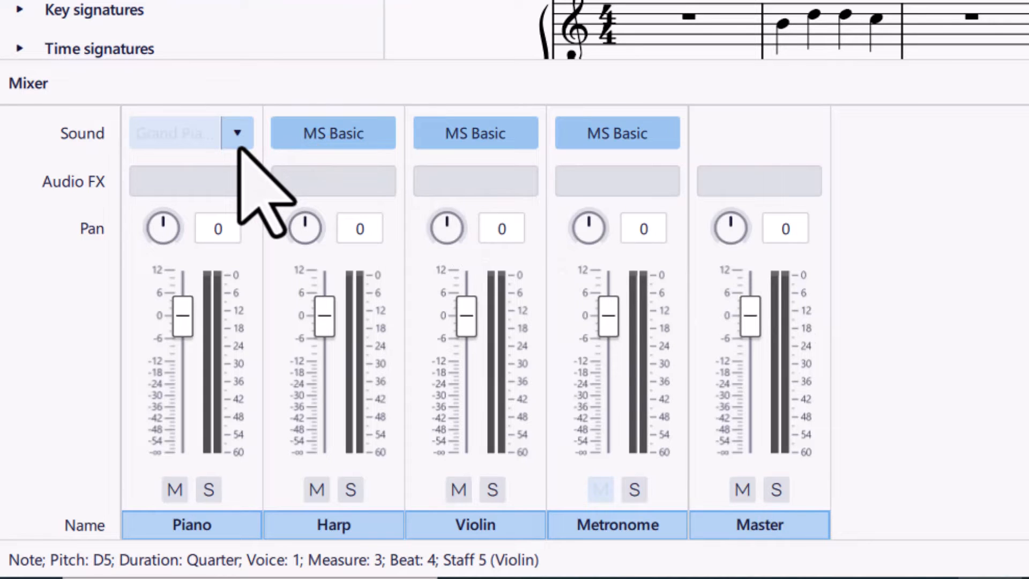
left_click(237, 133)
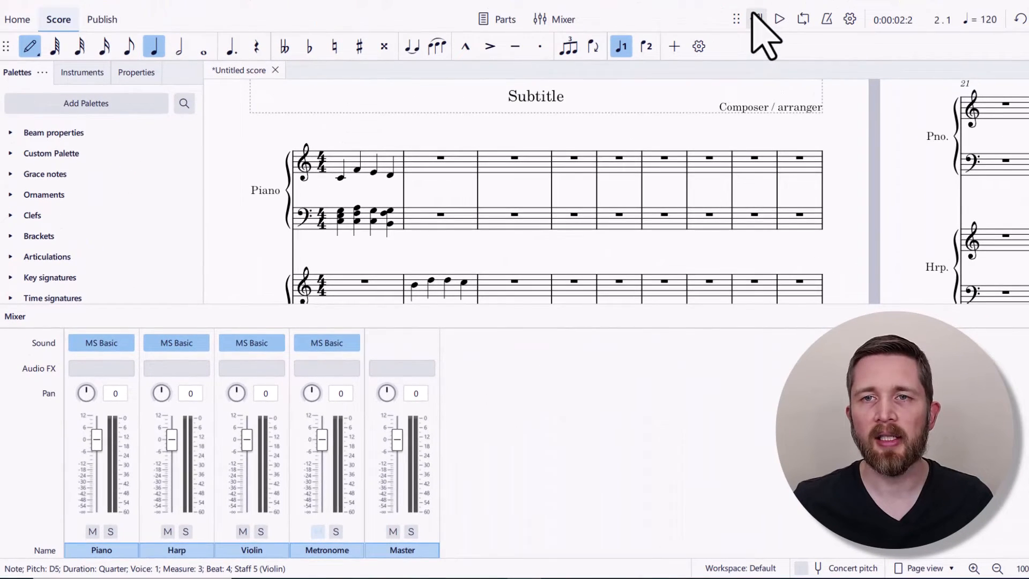
Step: Play and pause the score, assign Grand Piano to Piano, then play again
left_click(779, 20)
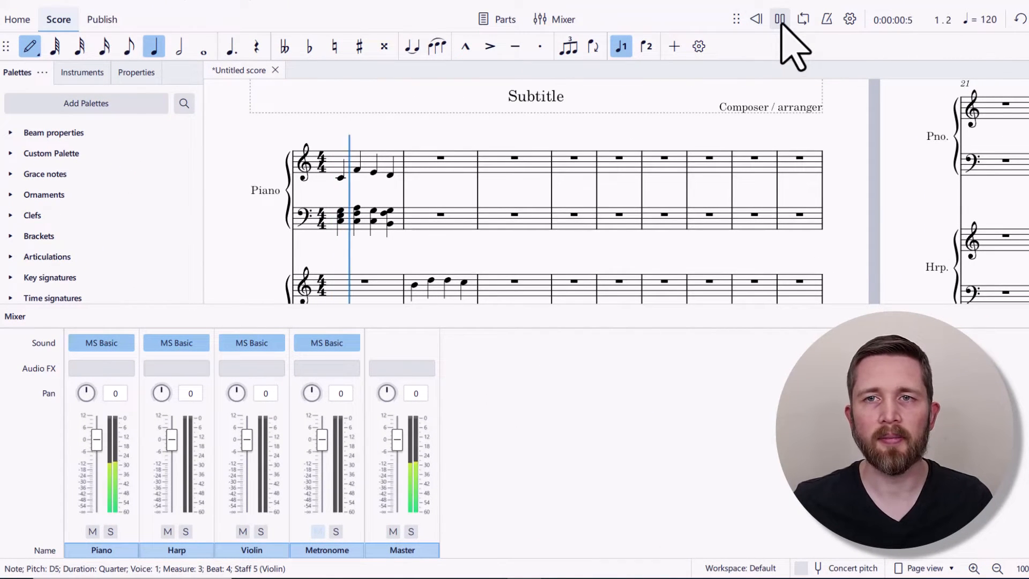
left_click(779, 20)
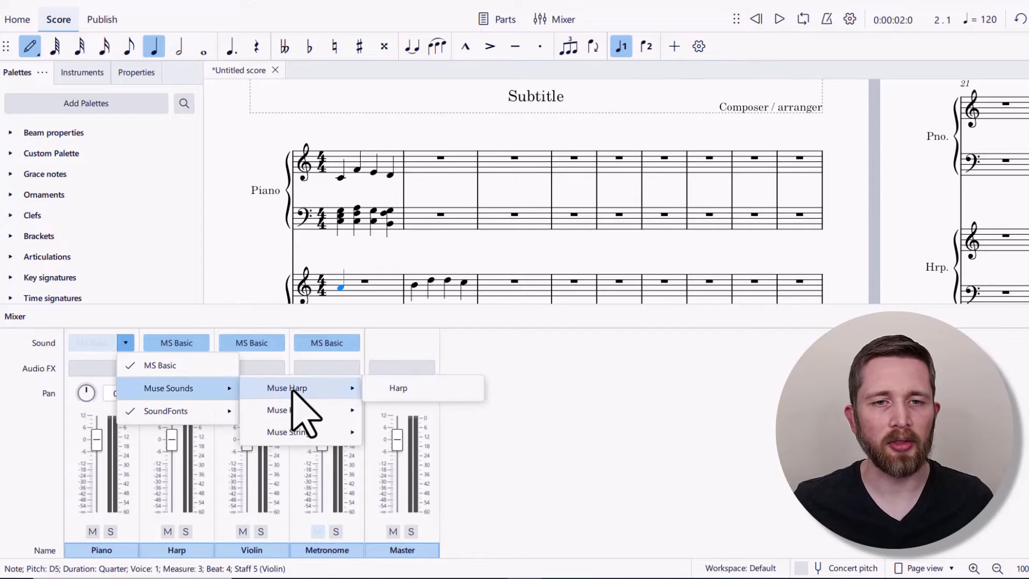
mouse_move(287, 410)
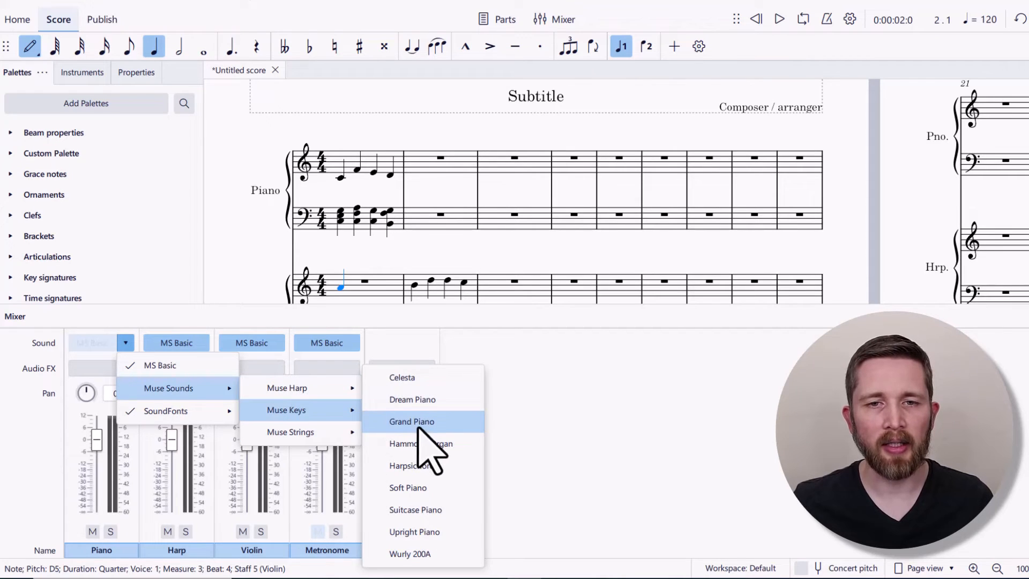
left_click(411, 422)
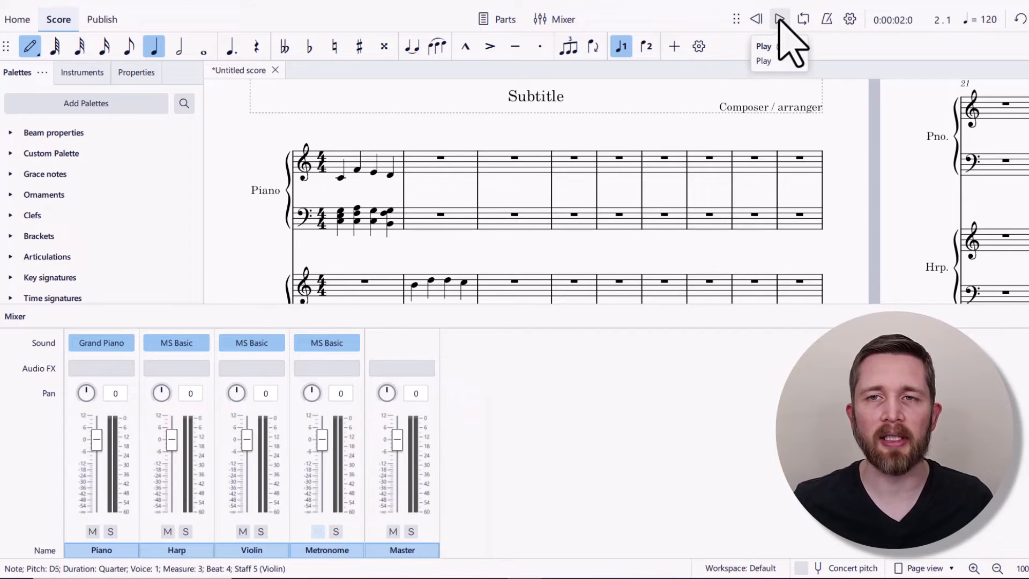
left_click(779, 18)
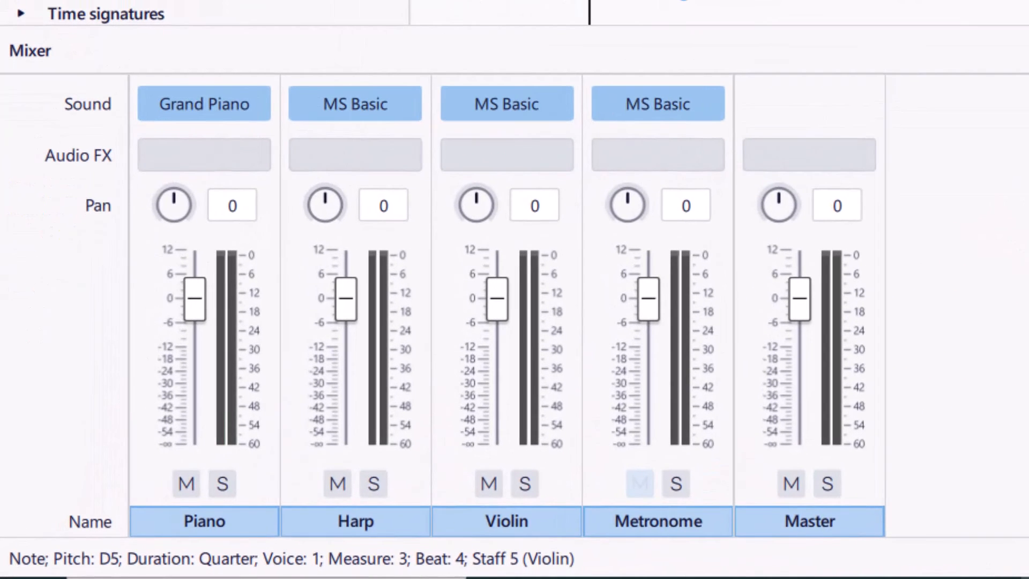
Step: Show the Harp channel's sound options listing Muse Harp, Muse Keys and Muse Strings
left_click(405, 103)
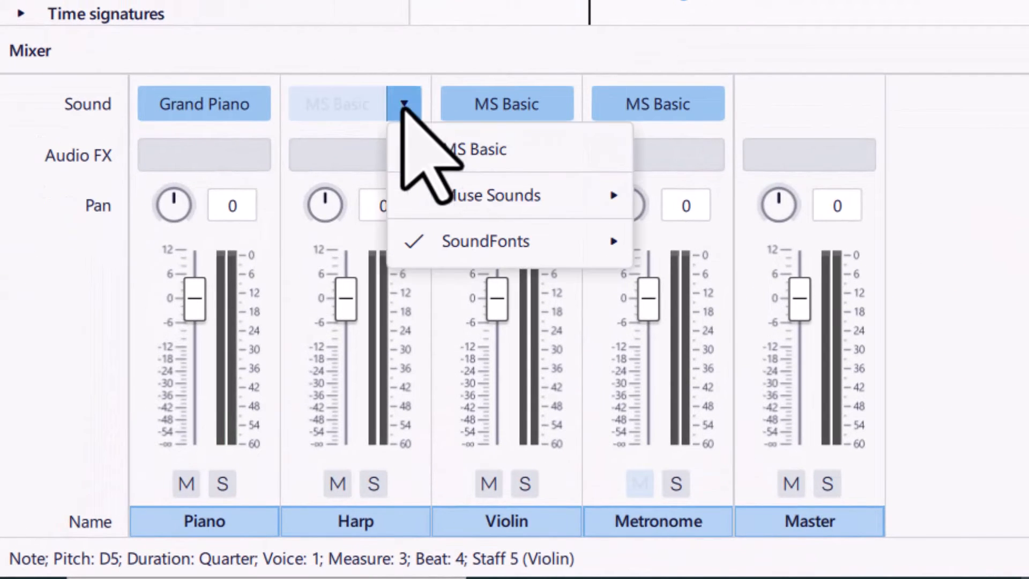
left_click(403, 103)
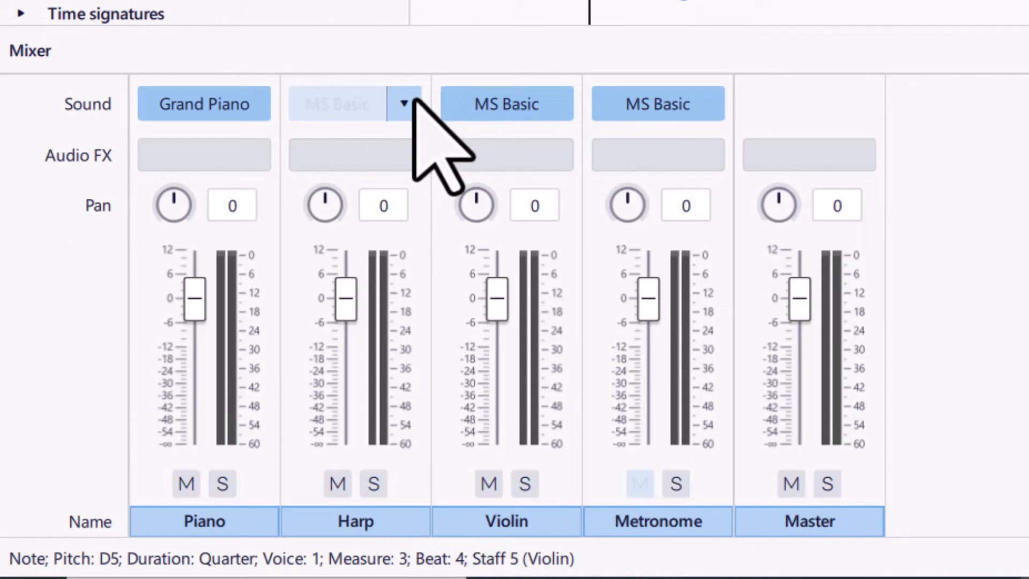
left_click(401, 103)
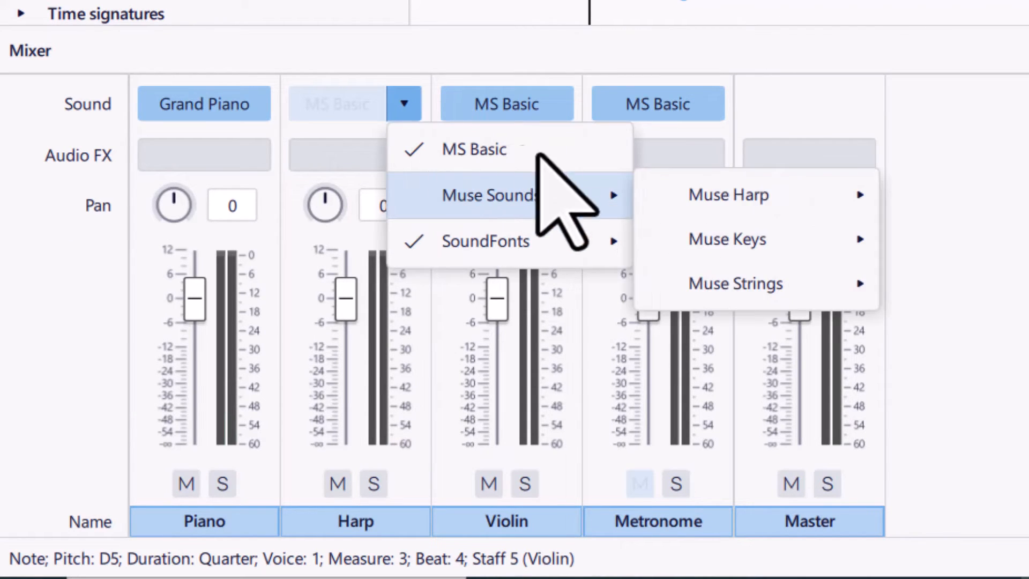